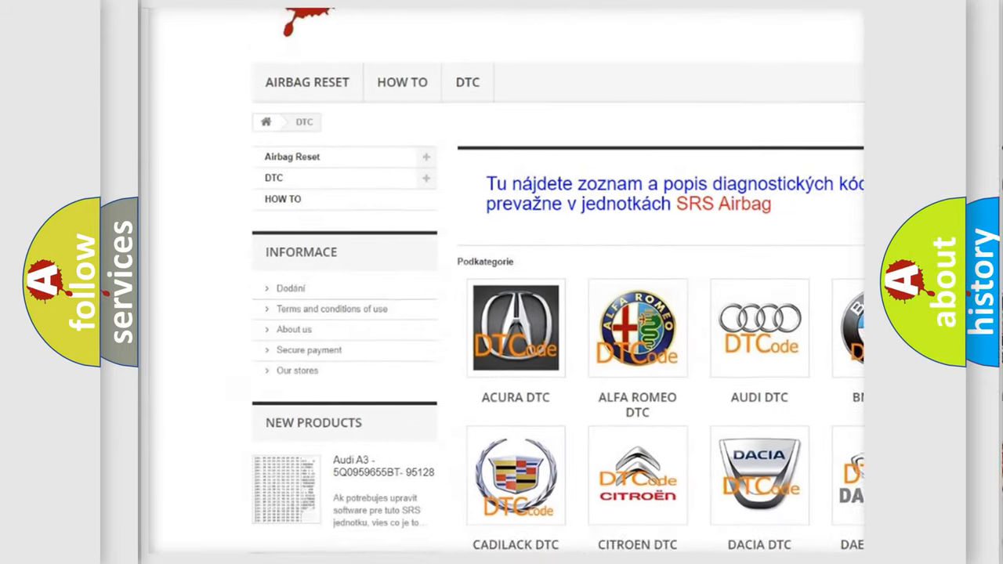
scroll(down, 3)
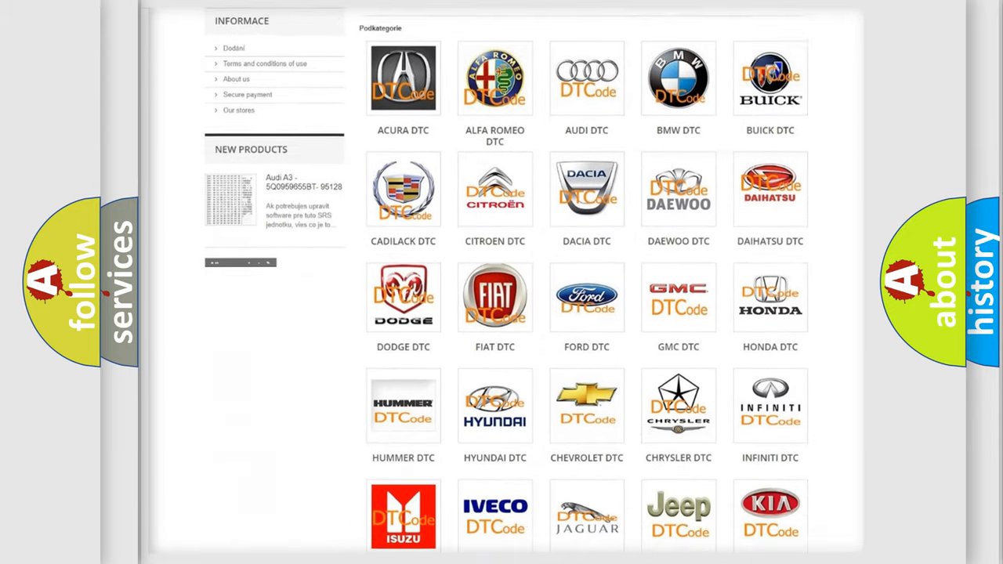
scroll(down, 3)
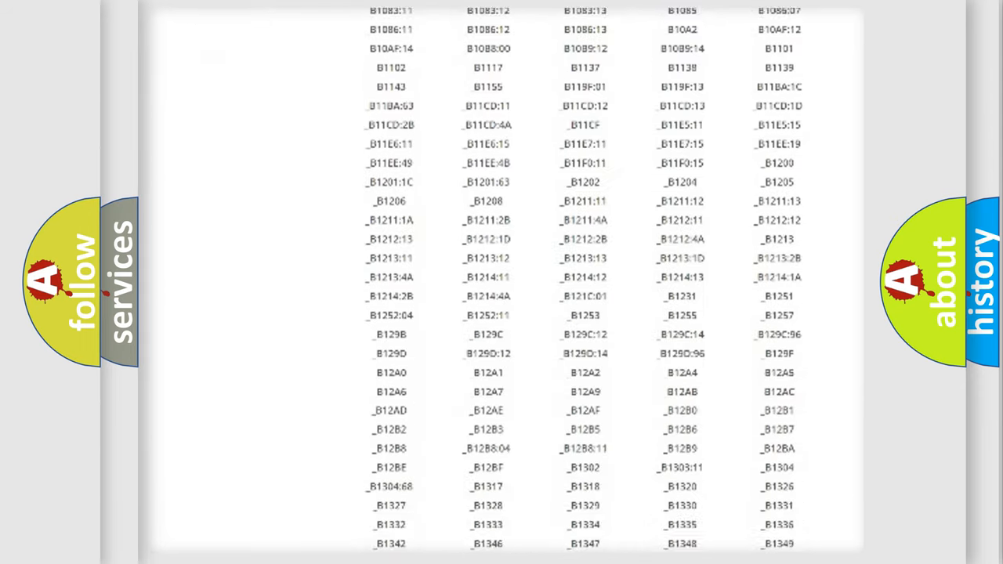
scroll(down, 3)
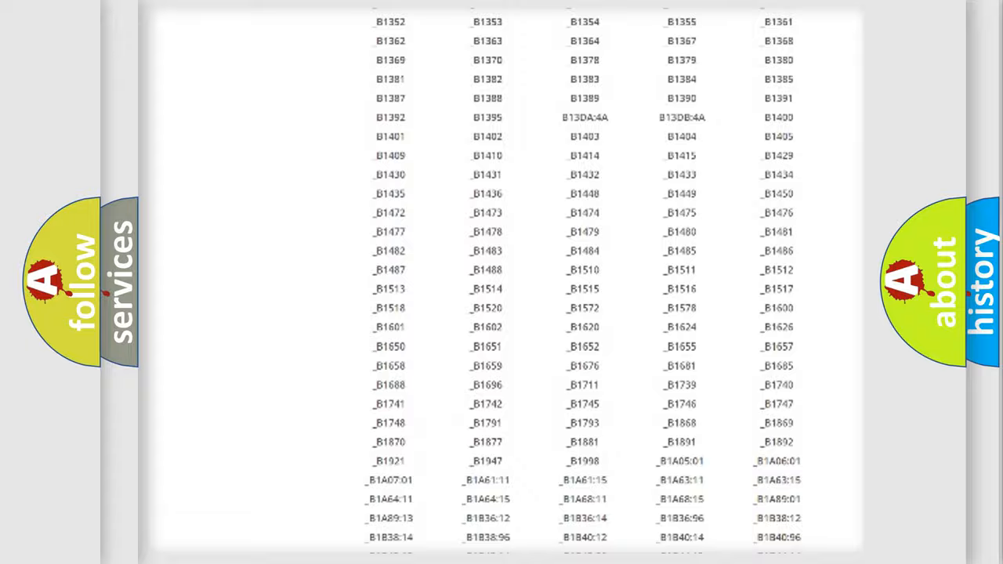